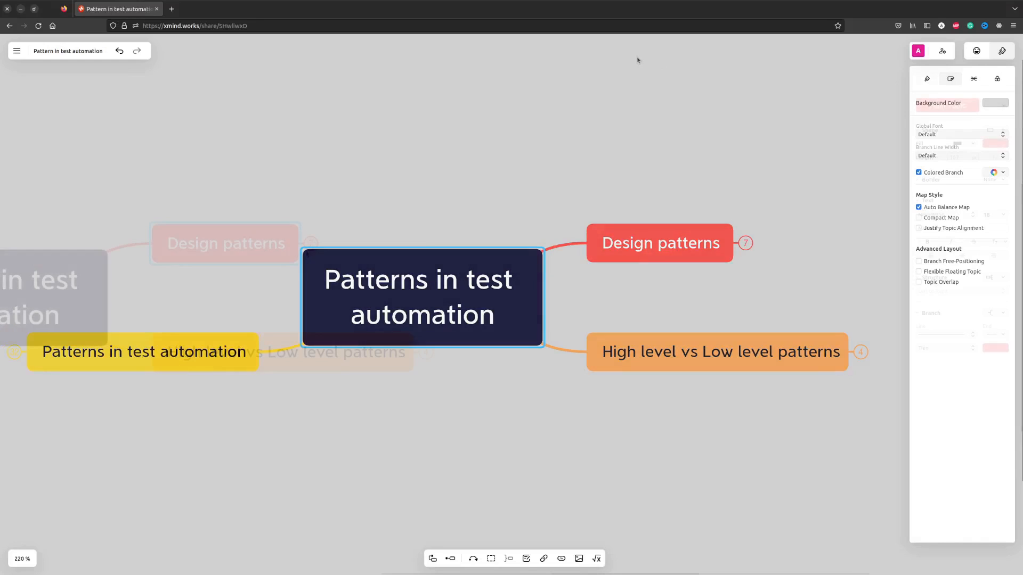
# - Expand the Design patterns branch to show its three subtopics
pyautogui.click(659, 243)
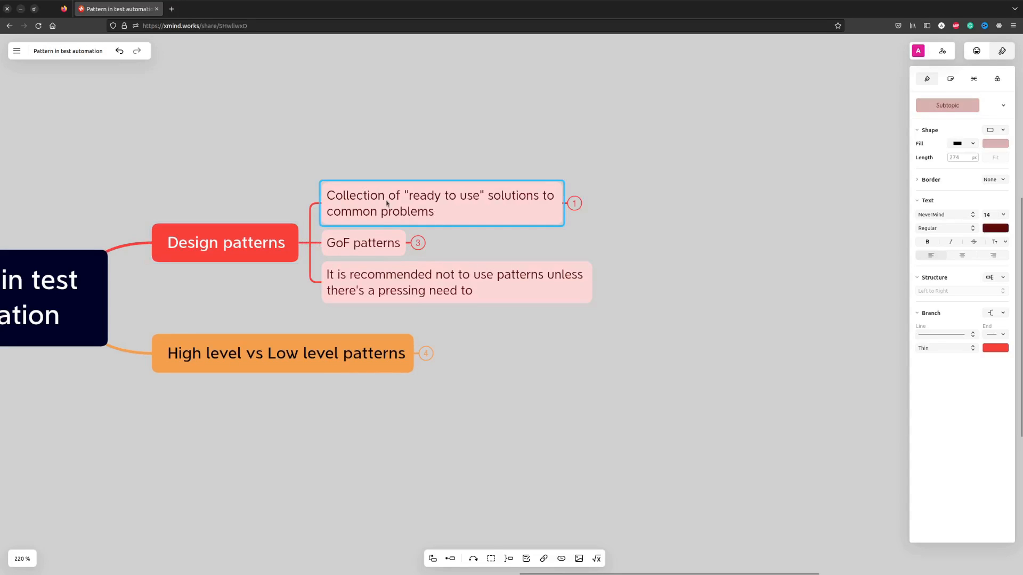
pyautogui.moveTo(611, 241)
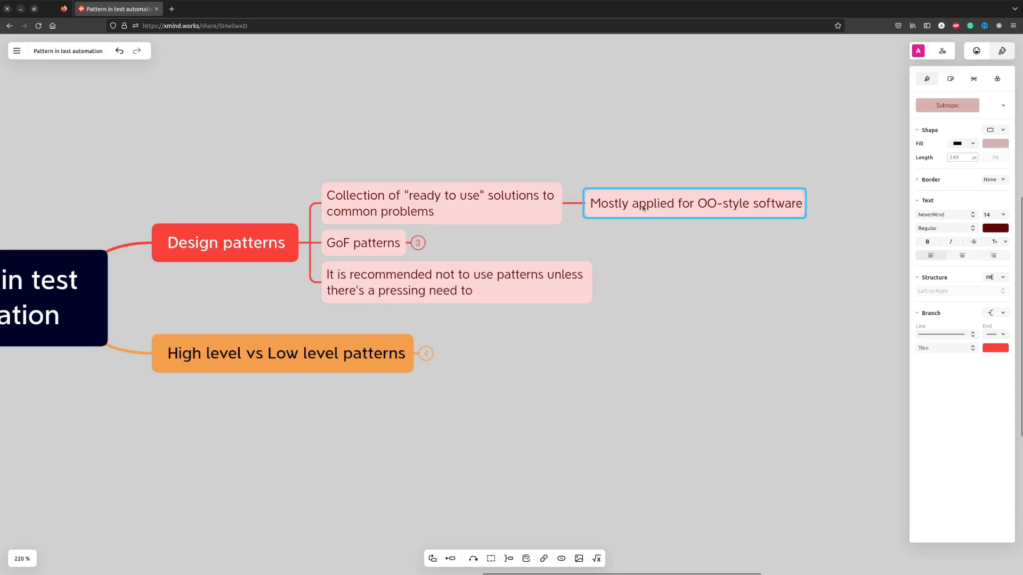
pyautogui.moveTo(573, 208)
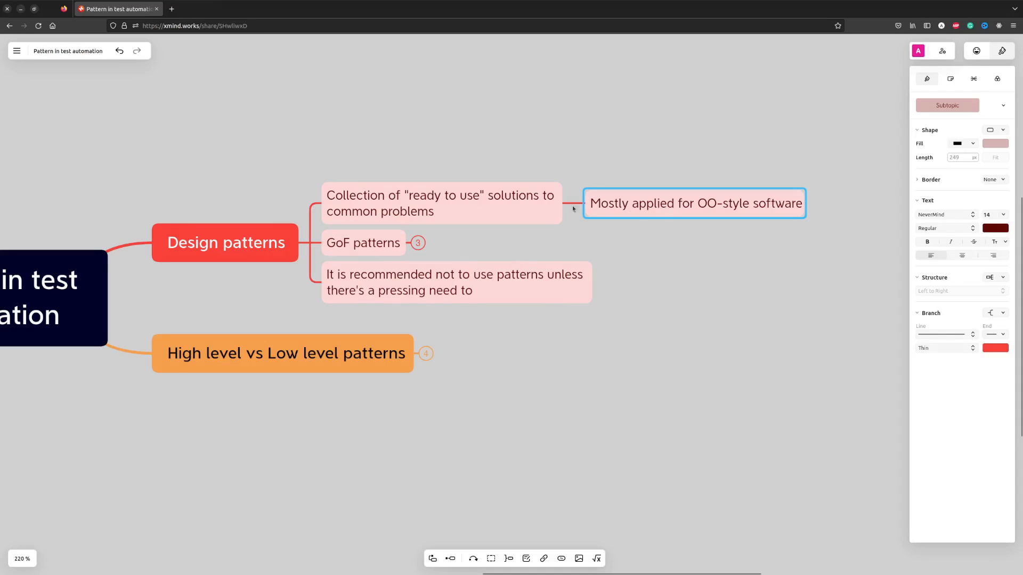
# - Expand GoF patterns and select Creational, Structural and Behaioral patterns in turn
pyautogui.click(362, 243)
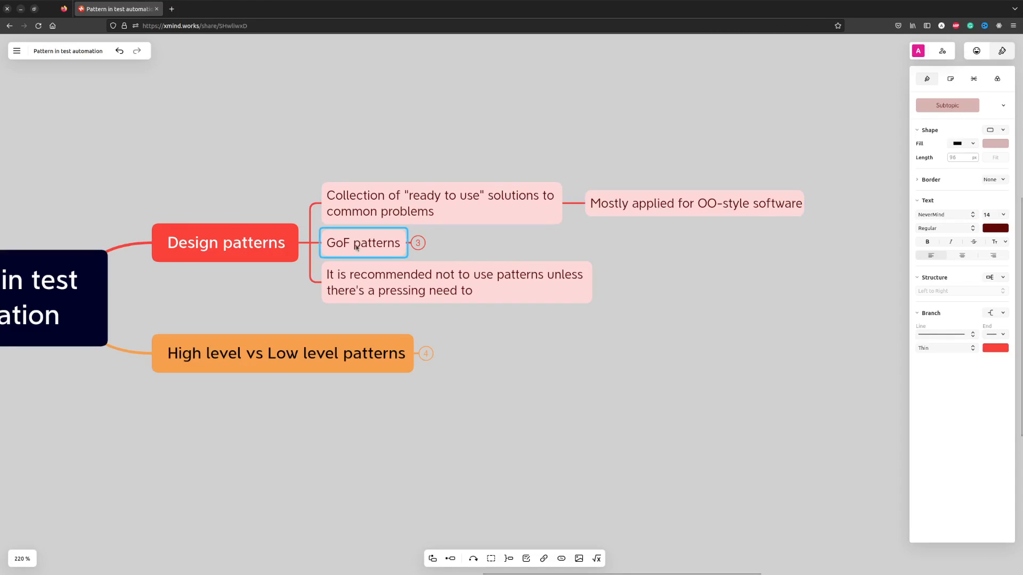
pyautogui.moveTo(562, 442)
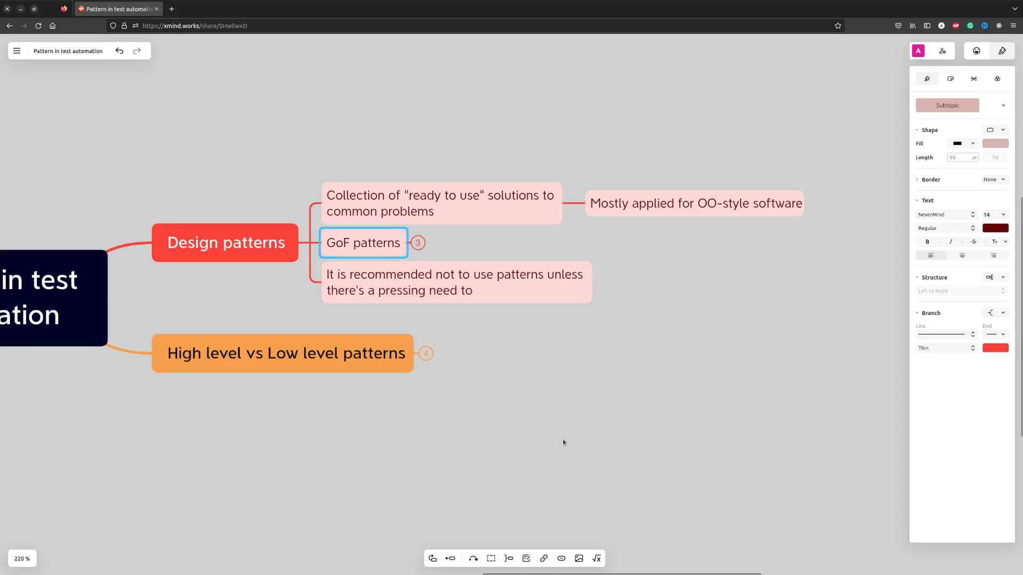
pyautogui.moveTo(549, 424)
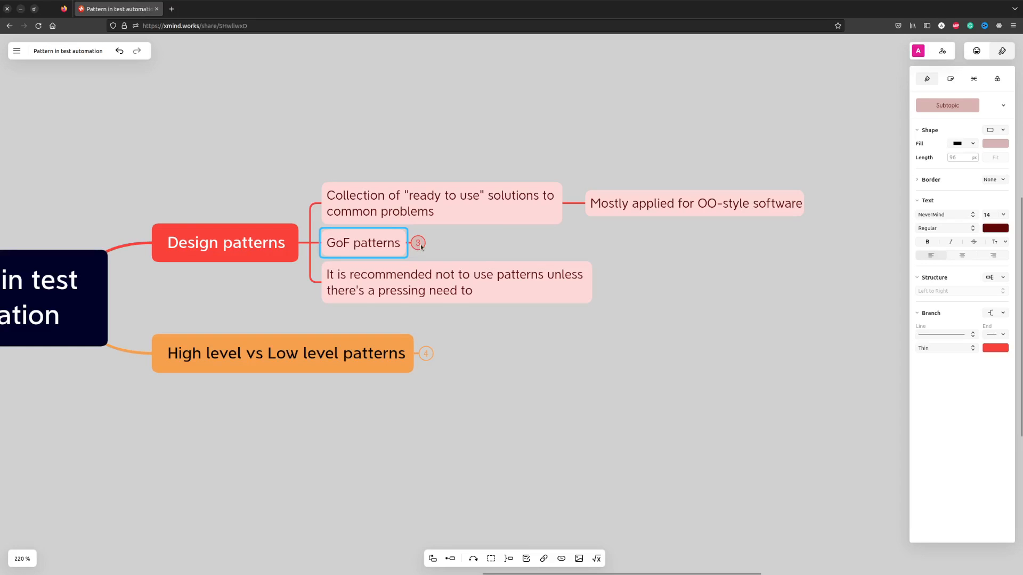
pyautogui.click(417, 244)
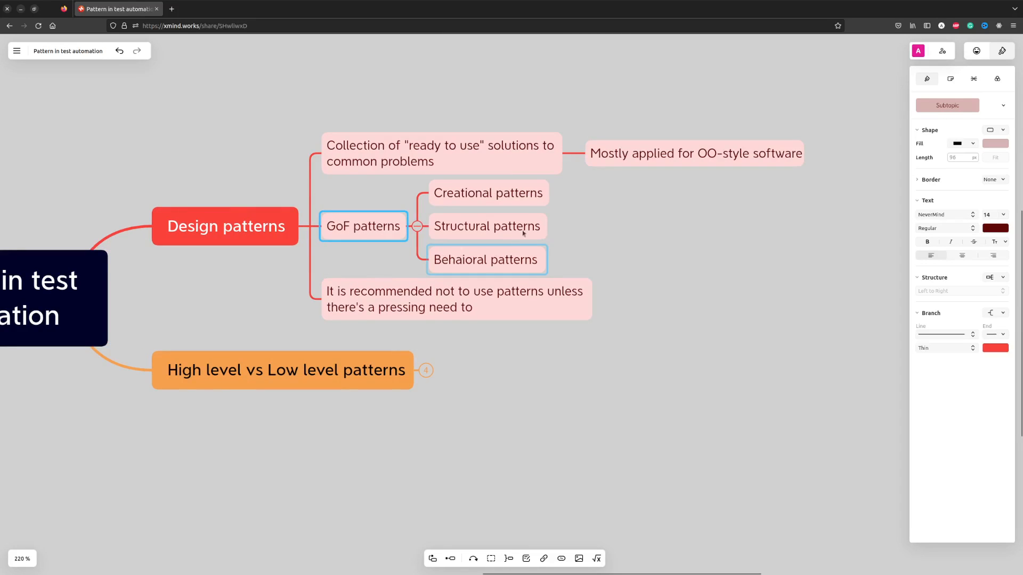
pyautogui.click(487, 193)
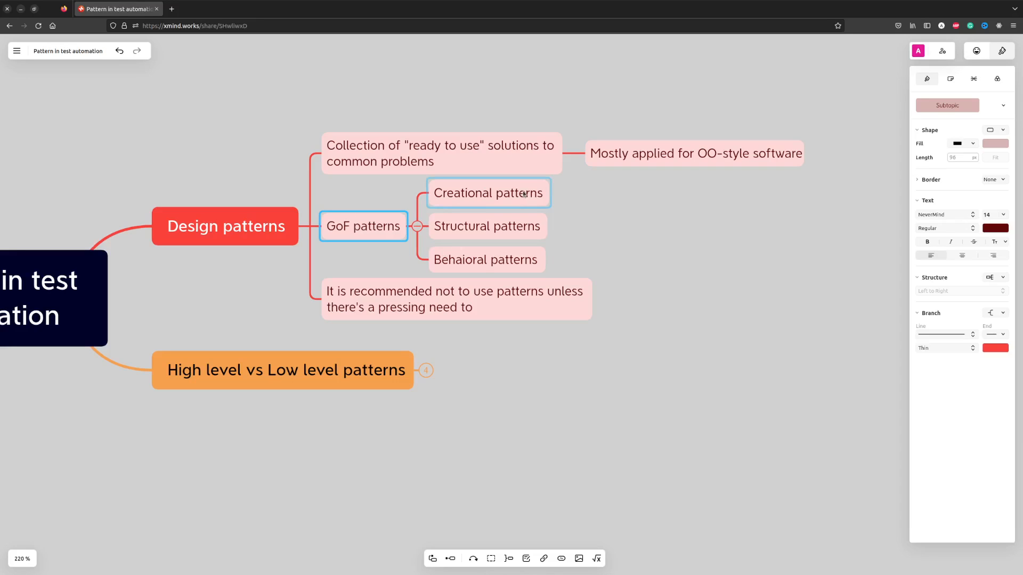
pyautogui.click(486, 226)
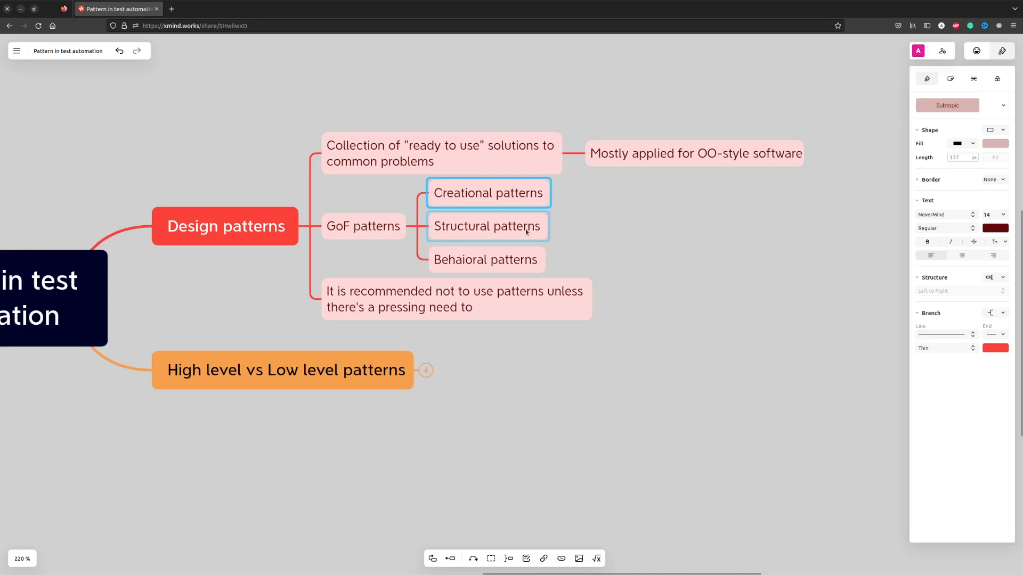
pyautogui.click(647, 227)
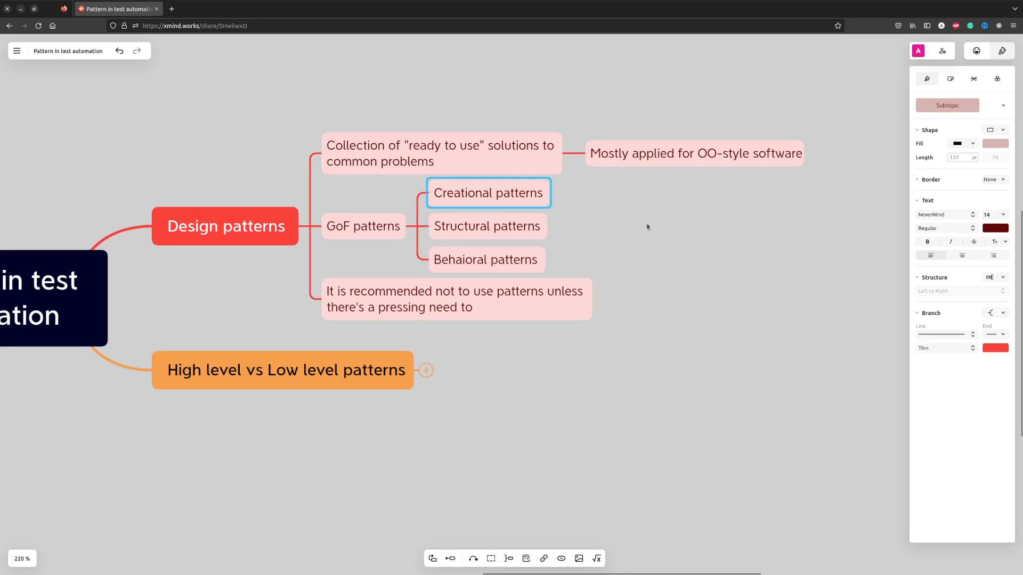
pyautogui.click(487, 226)
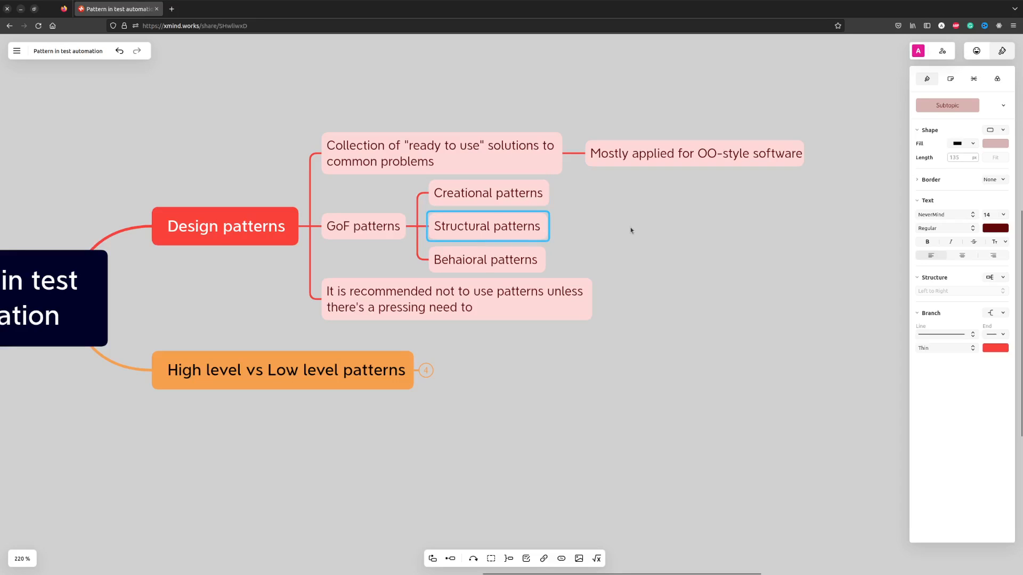
pyautogui.click(486, 260)
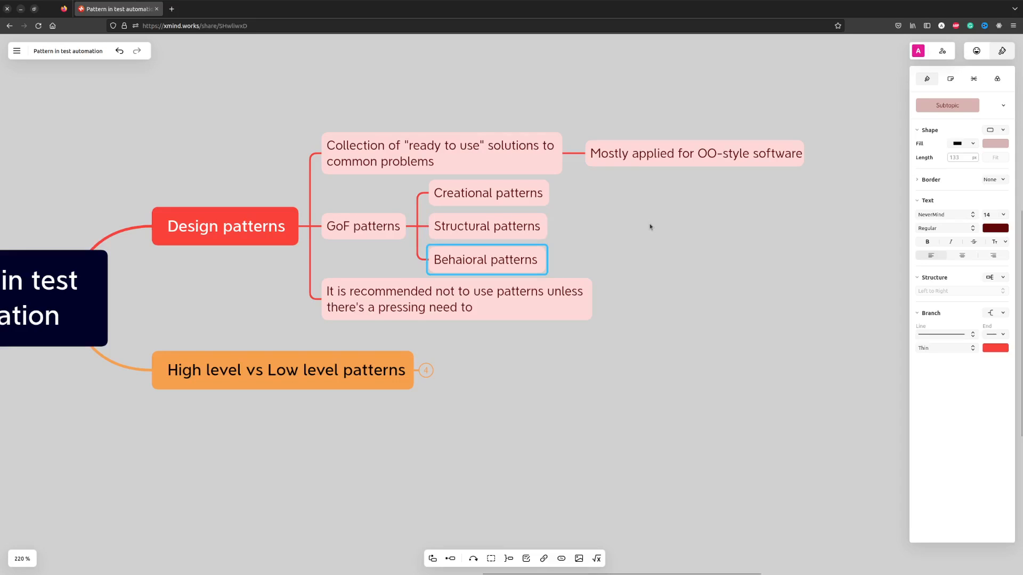
# - Fold Design patterns and expand High level vs Low level patterns
pyautogui.scroll(-3)
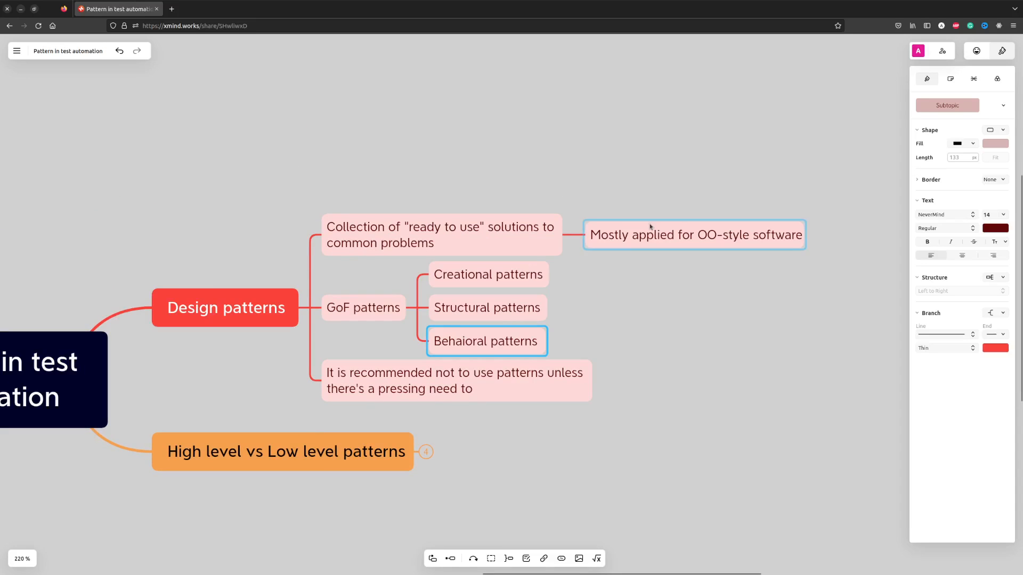
pyautogui.click(454, 381)
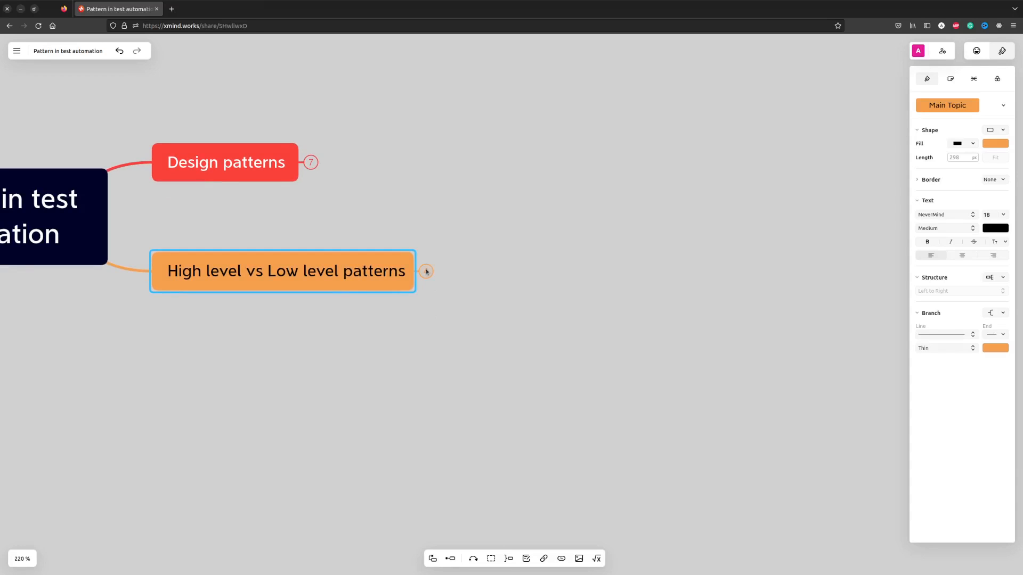
pyautogui.click(424, 271)
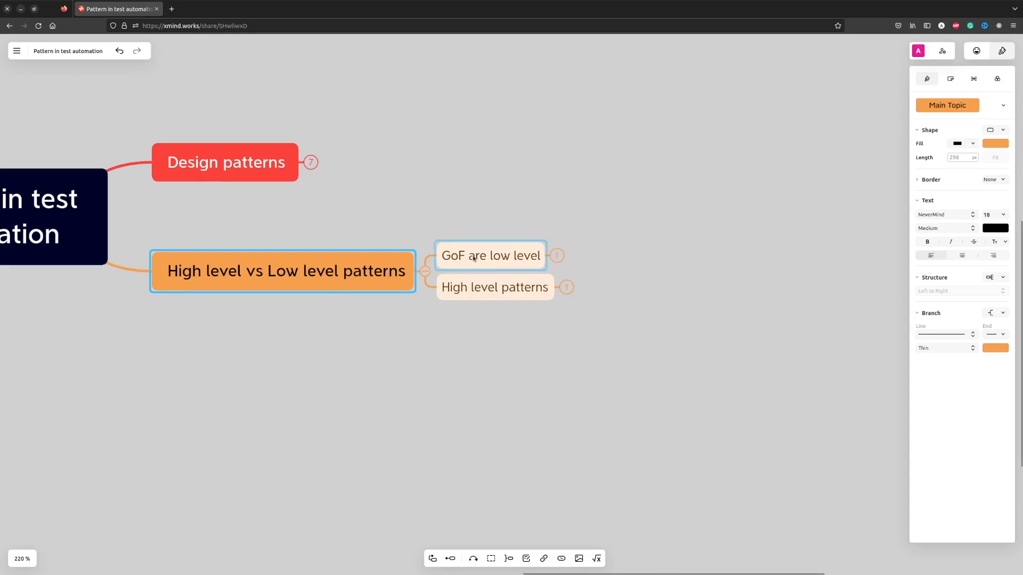
# - Reveal the notes under 'GoF are low level' and 'High level patterns'
pyautogui.click(490, 255)
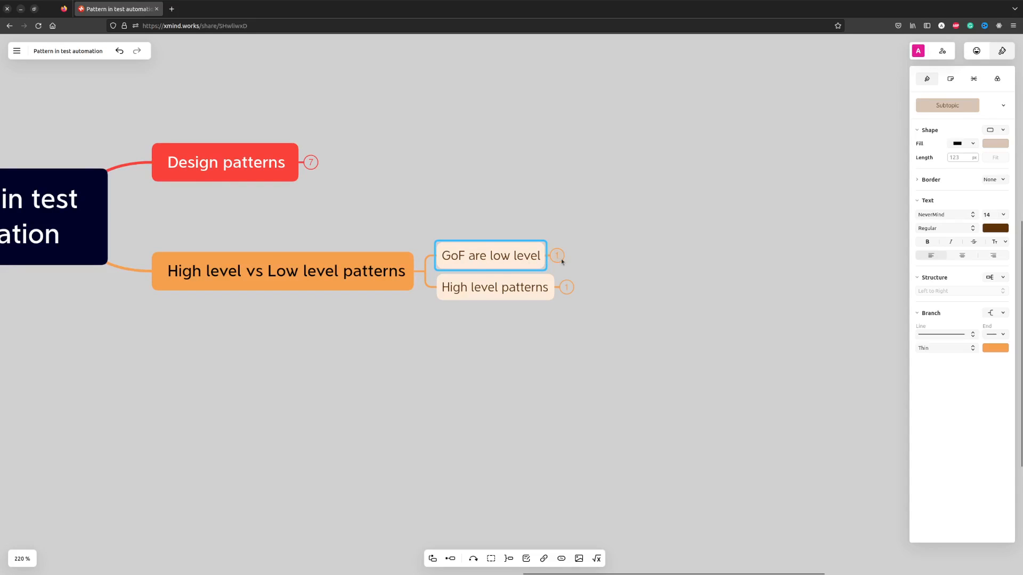
pyautogui.click(557, 255)
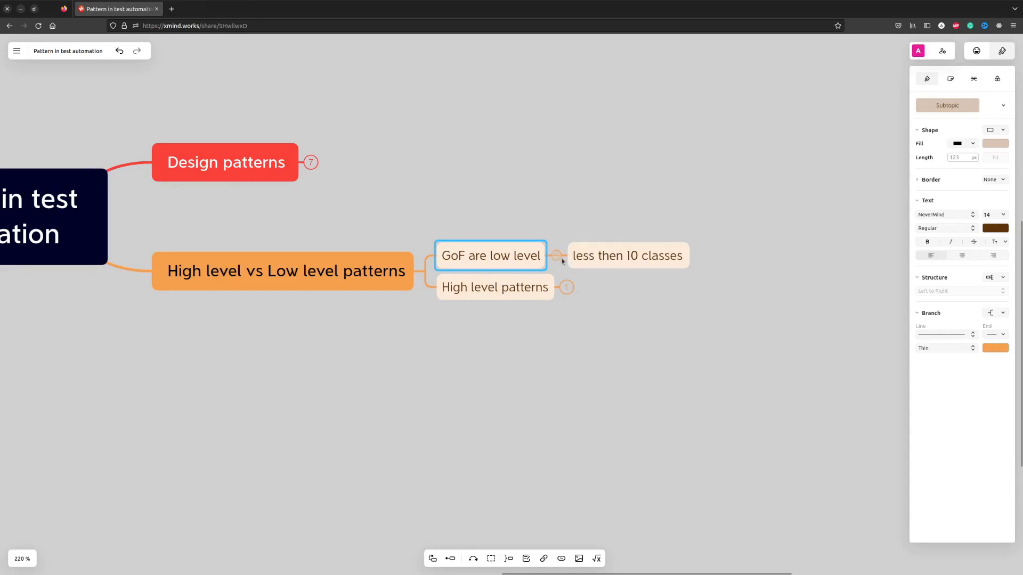
pyautogui.click(628, 255)
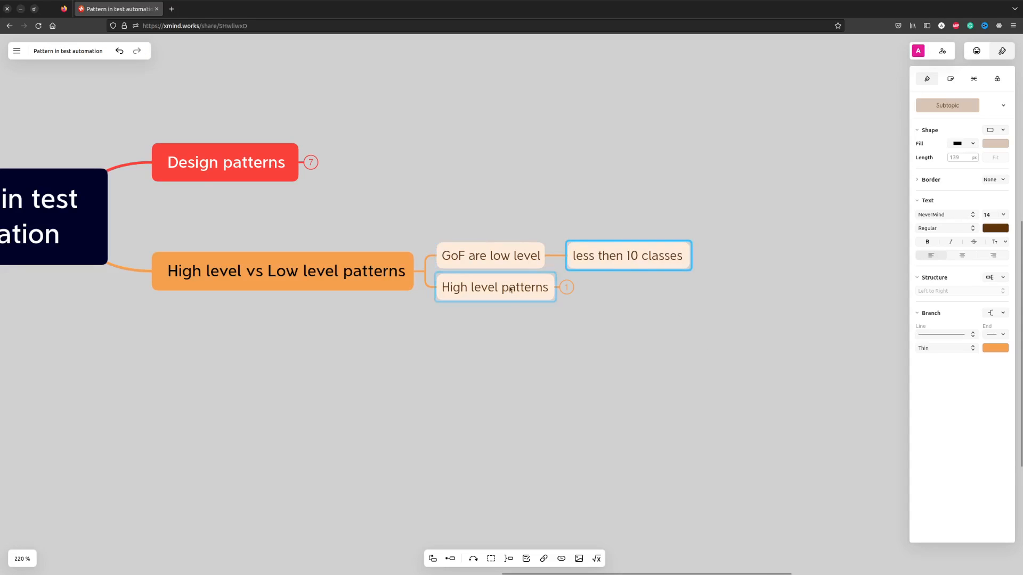
pyautogui.click(495, 287)
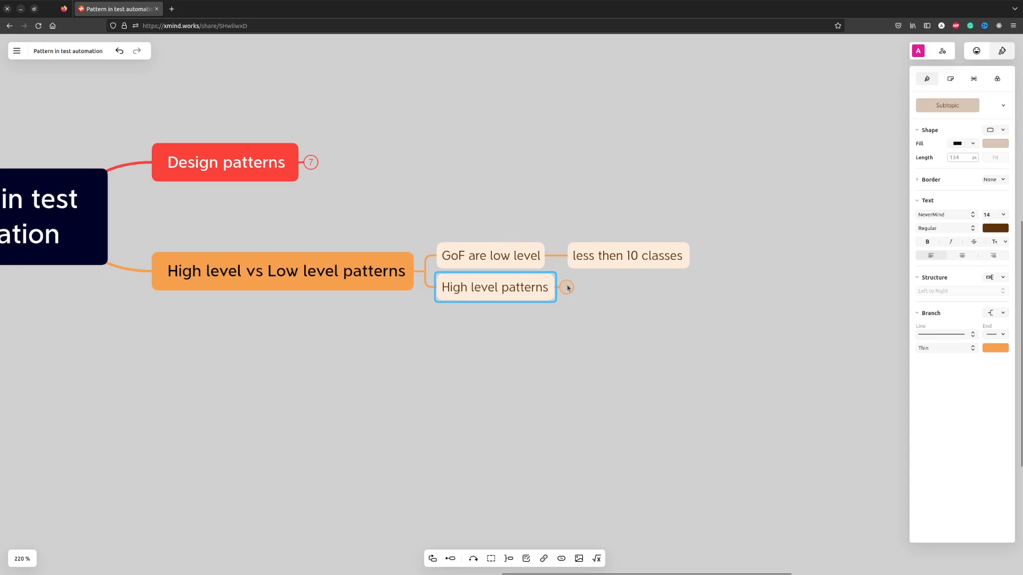
pyautogui.click(567, 287)
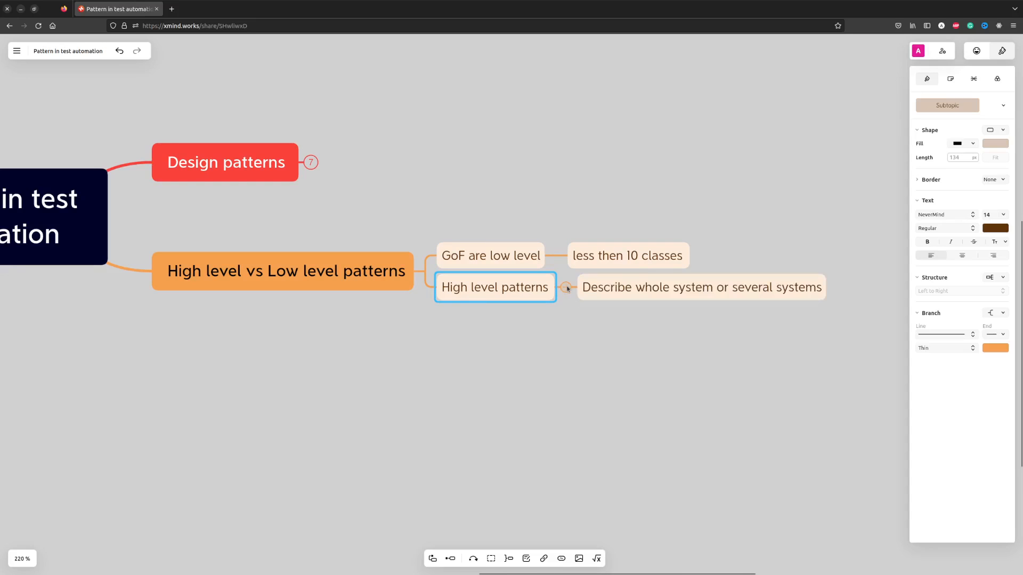
pyautogui.click(700, 287)
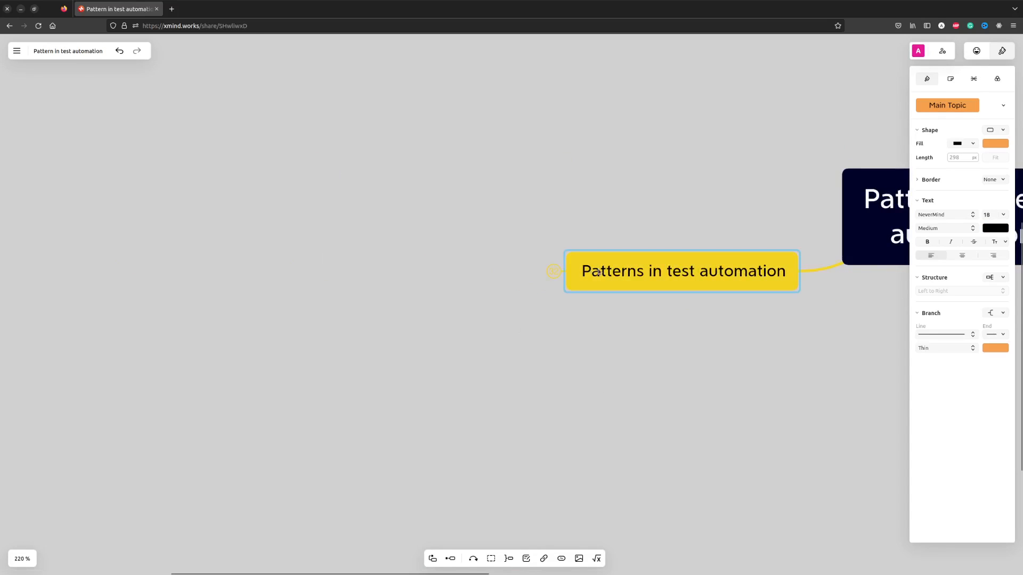
# - Open Creational patterns, finish Singleton's Controversial note and DB connections example, then fold Singleton
pyautogui.click(991, 277)
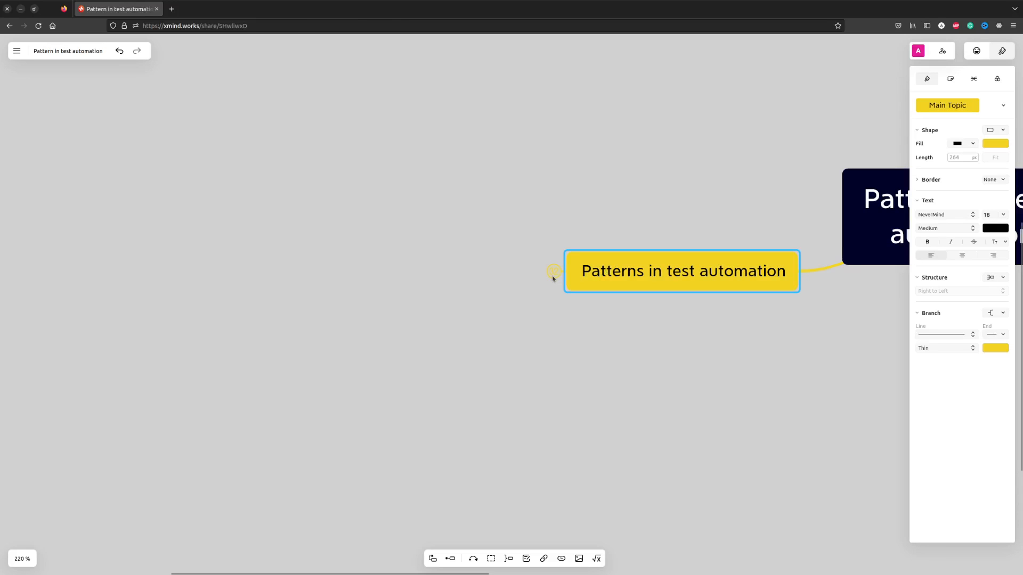
pyautogui.moveTo(548, 279)
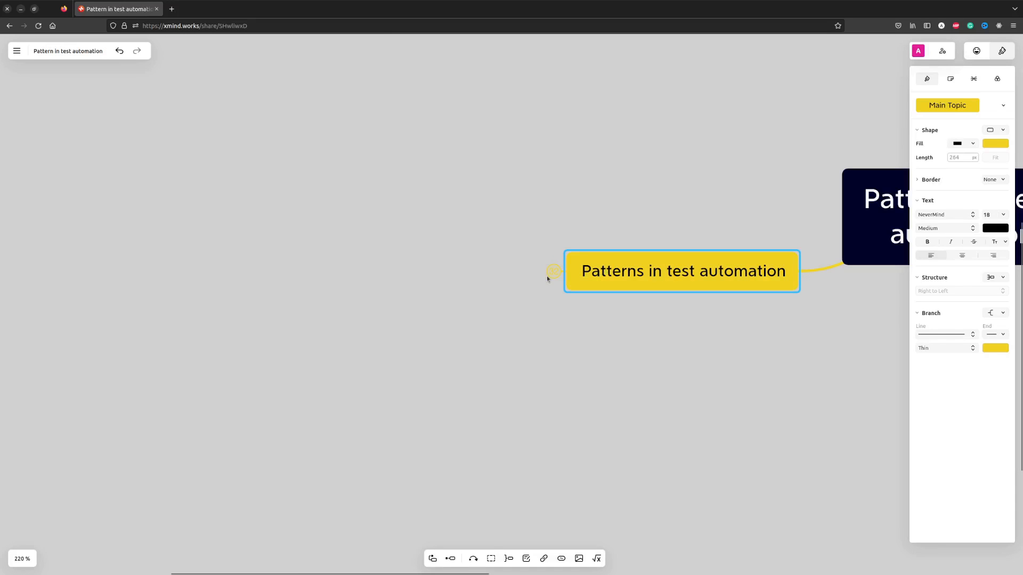
pyautogui.click(552, 271)
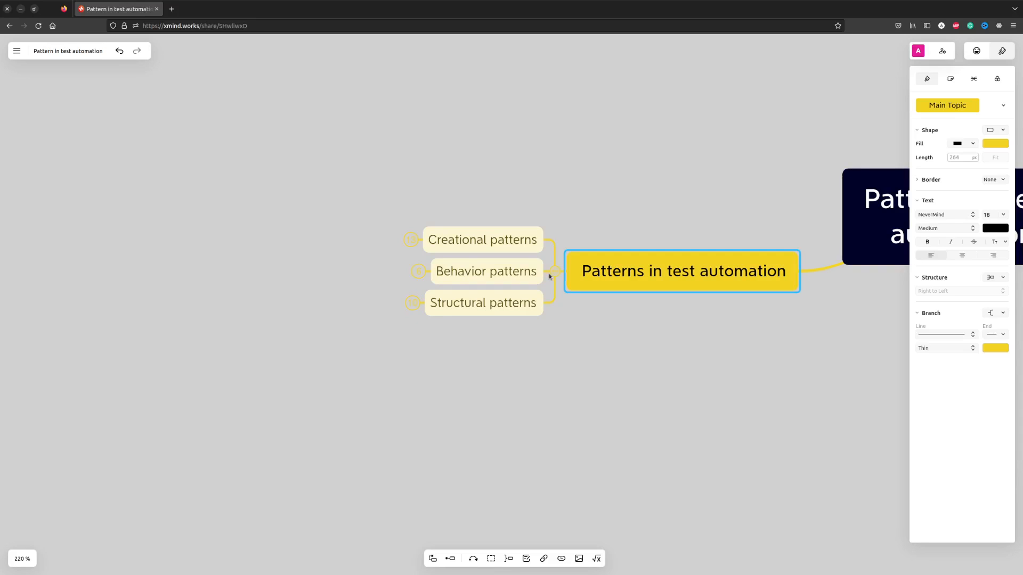
pyautogui.click(482, 240)
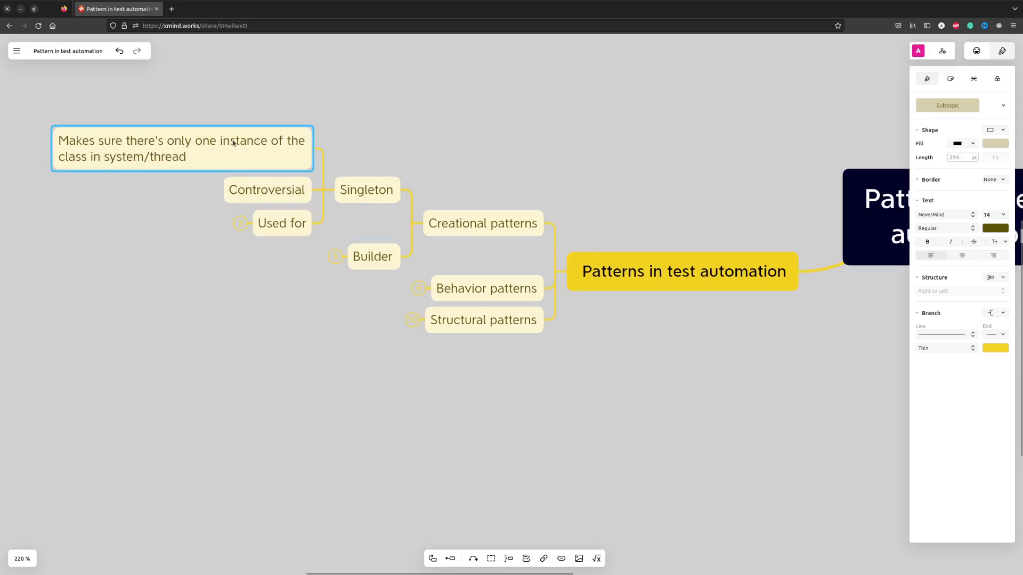
pyautogui.moveTo(620, 563)
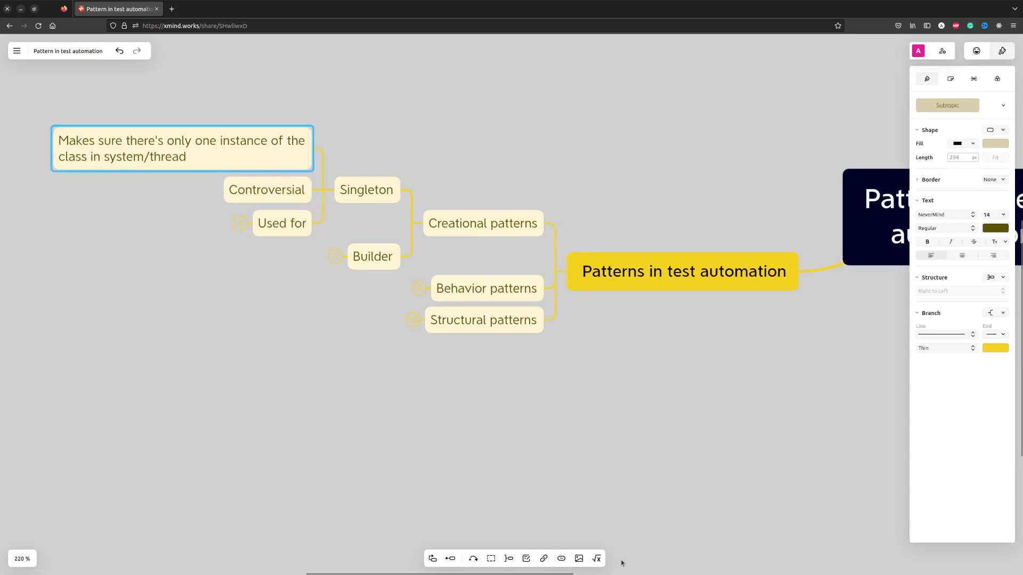
pyautogui.moveTo(419, 429)
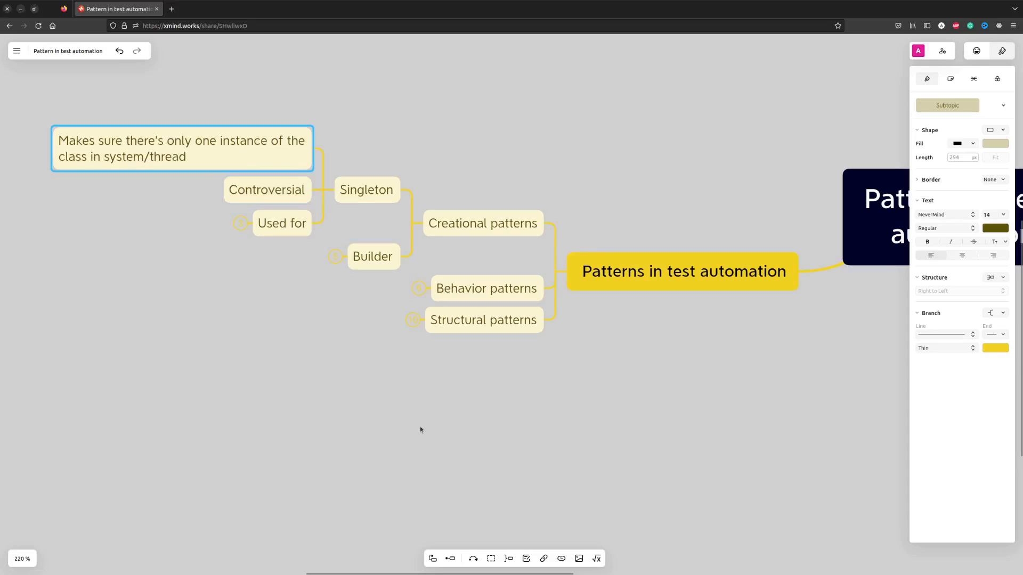
pyautogui.click(266, 230)
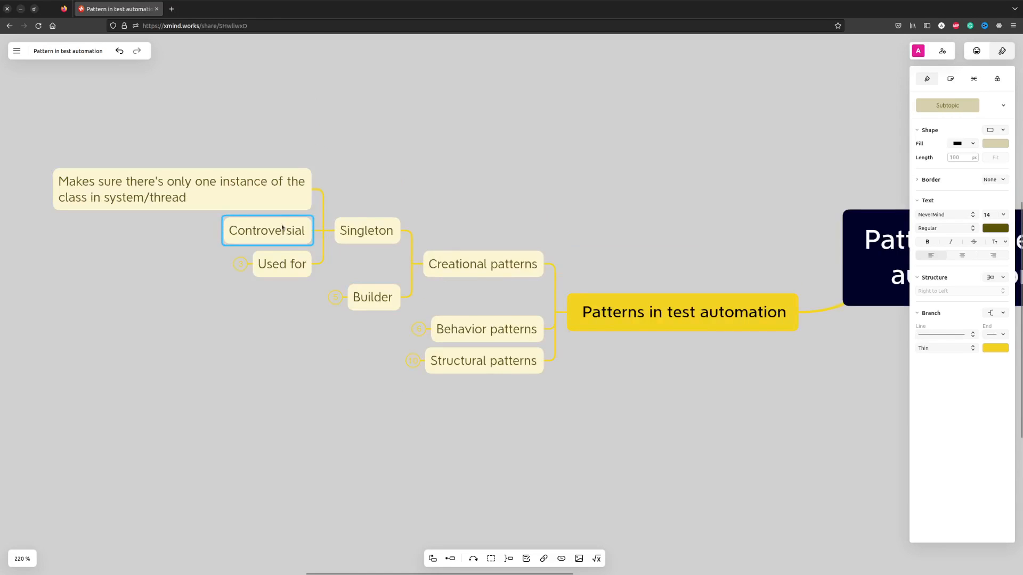
pyautogui.moveTo(326, 339)
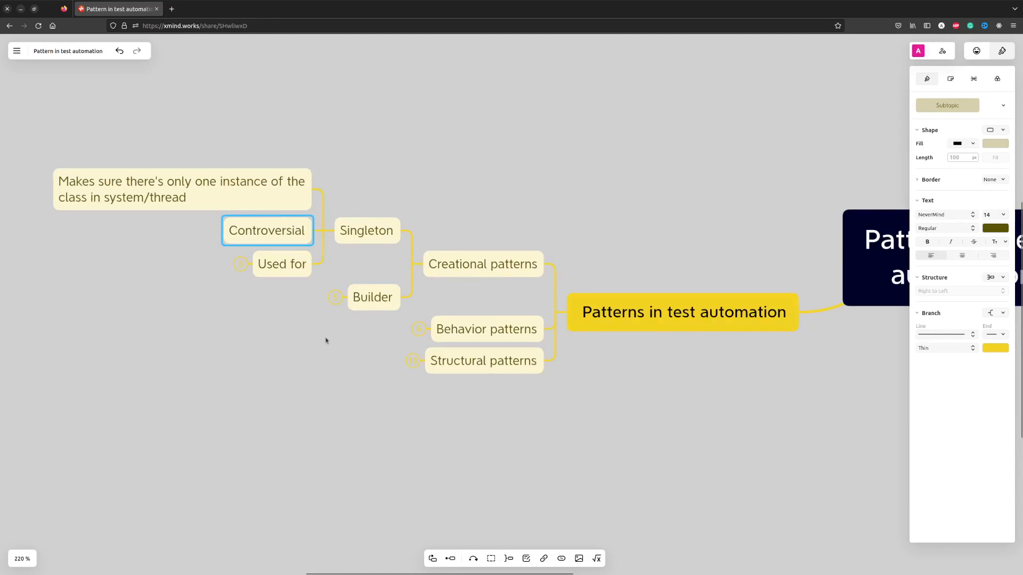
pyautogui.moveTo(302, 315)
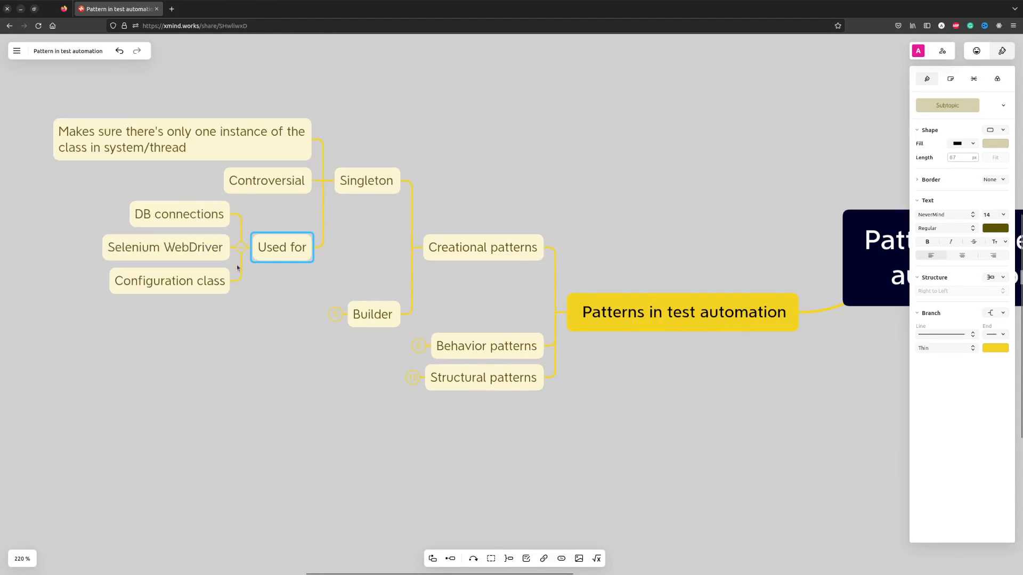
pyautogui.click(166, 246)
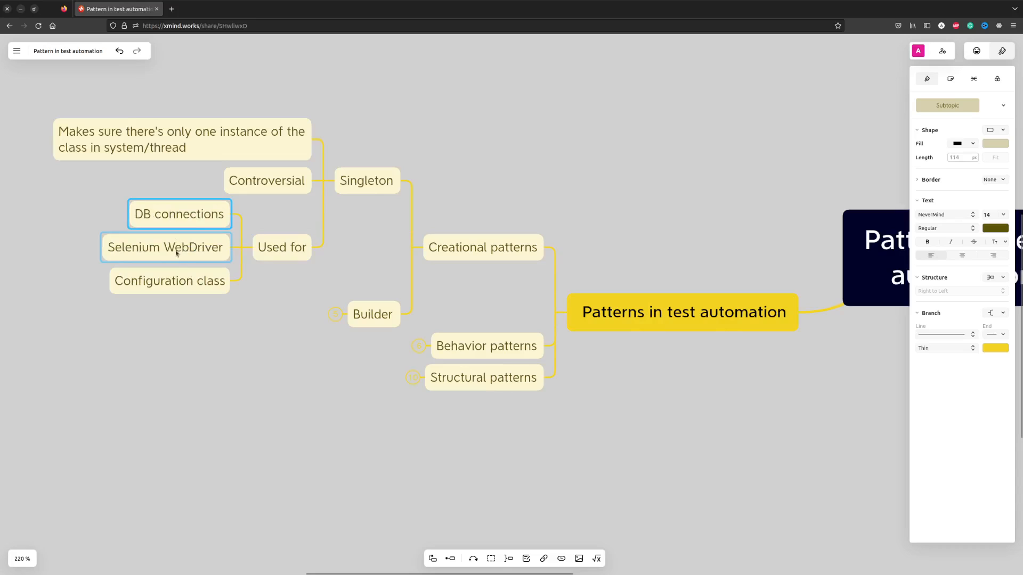
pyautogui.click(169, 282)
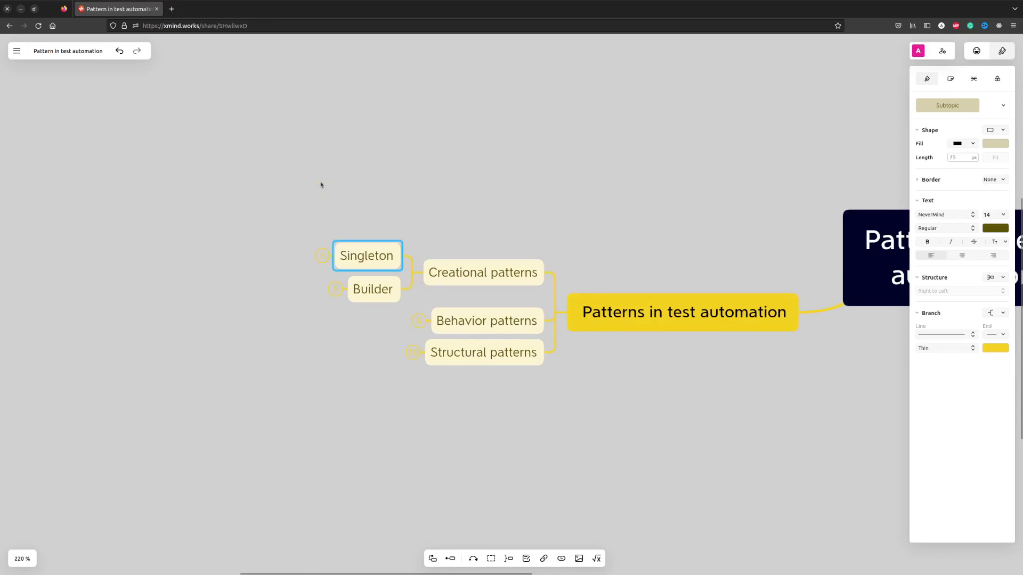
# - Expand Builder for its description and examples, then fold Creational patterns
pyautogui.click(372, 289)
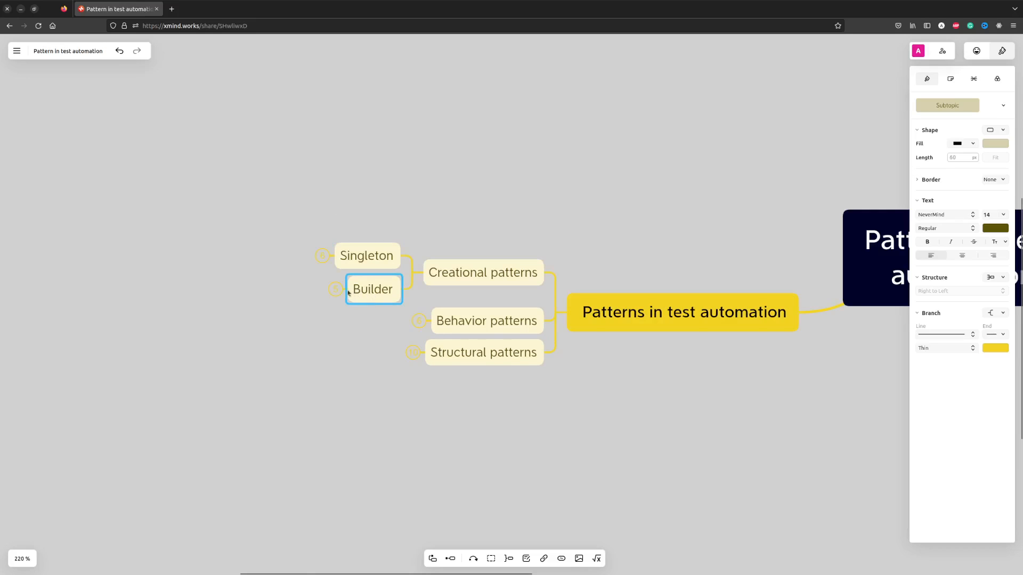
pyautogui.click(335, 288)
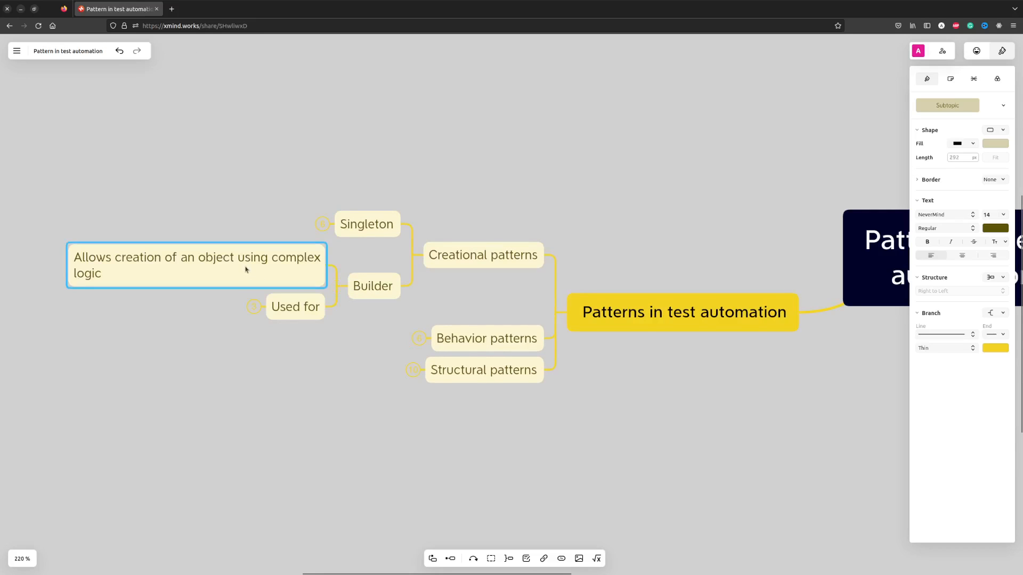
pyautogui.moveTo(246, 312)
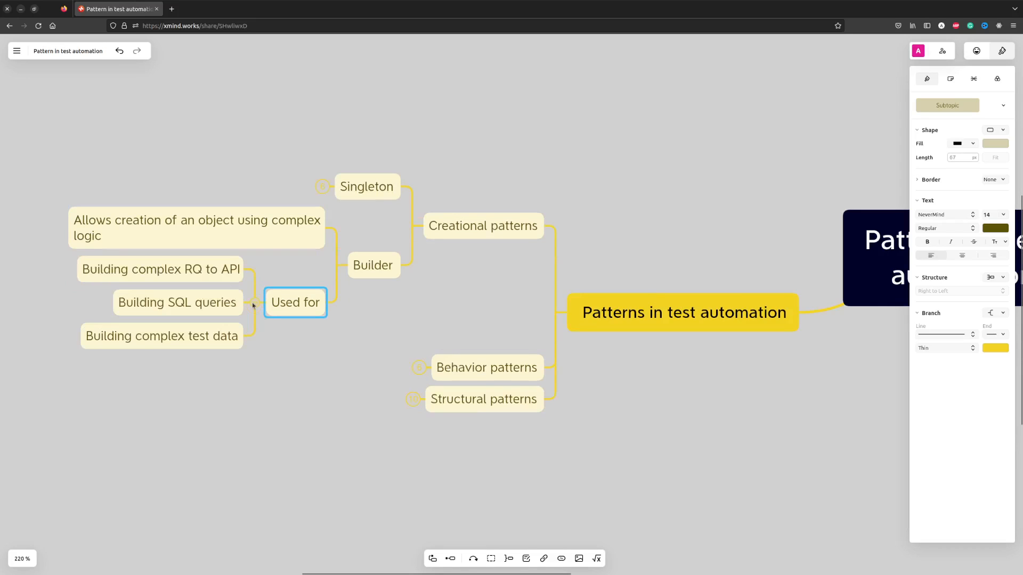
pyautogui.click(160, 268)
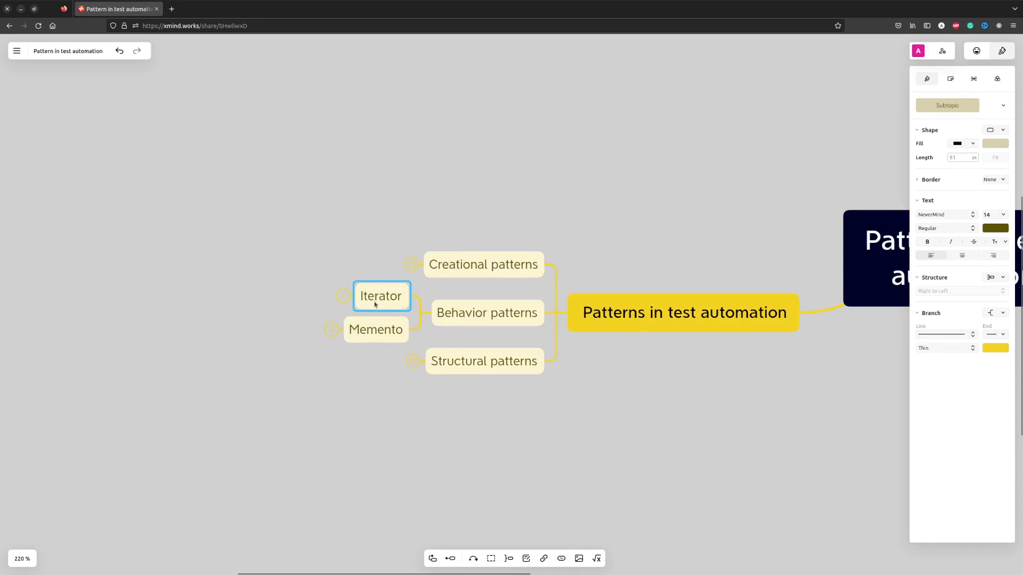
pyautogui.moveTo(340, 295)
pyautogui.write('Implemented by programming languages out of the box')
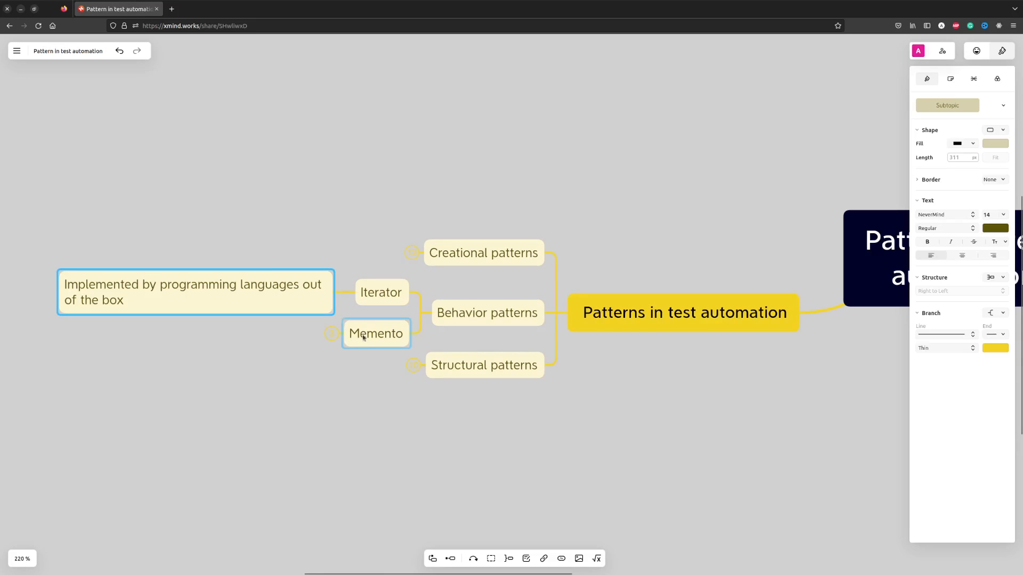
# - Expand Memento, select its snapshot description and race conditions example, then fold Behavior patterns
pyautogui.click(376, 333)
pyautogui.write('Allows saving "snapshot" of class in time')
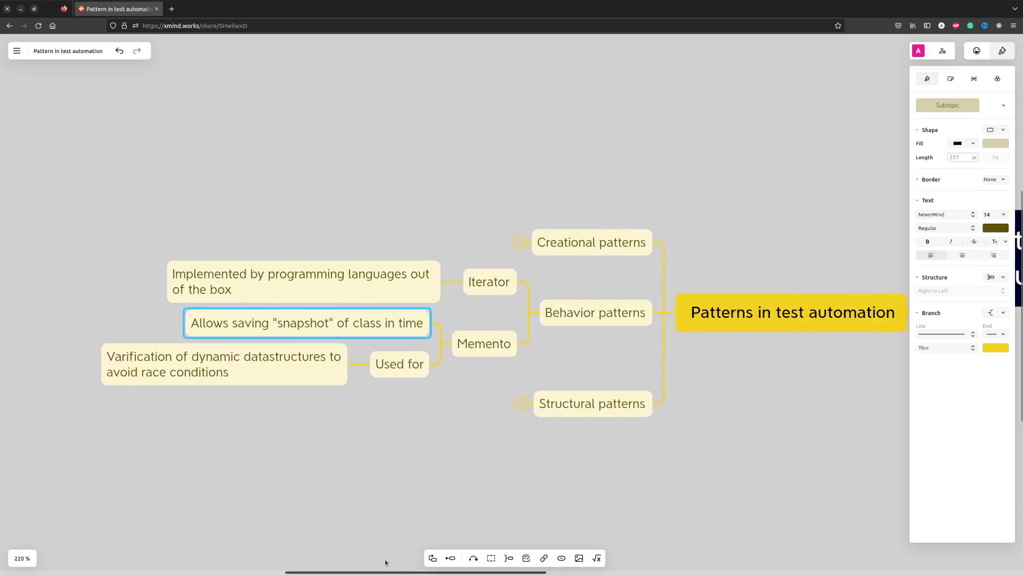
pyautogui.click(223, 364)
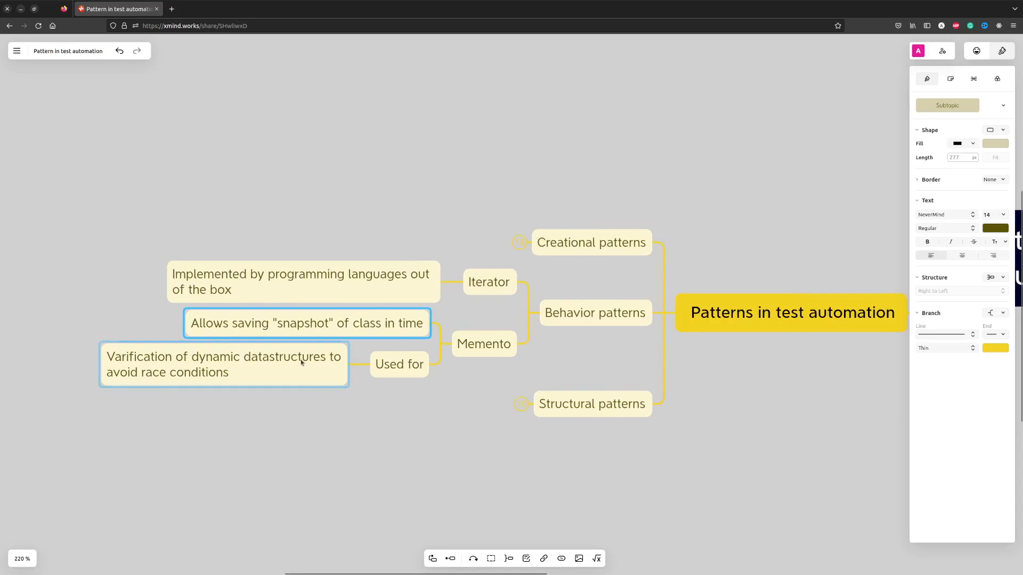
pyautogui.click(223, 364)
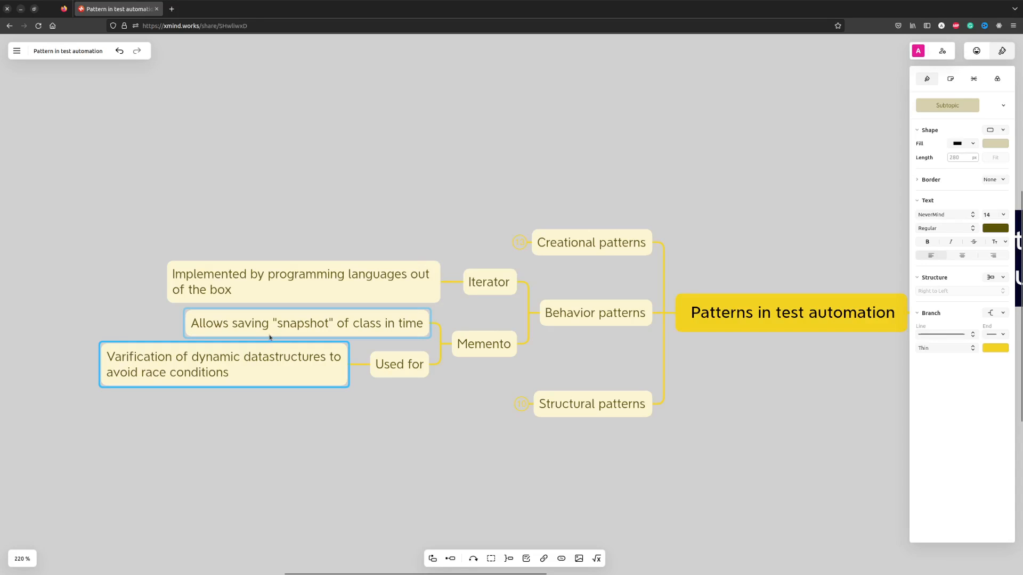
pyautogui.click(380, 441)
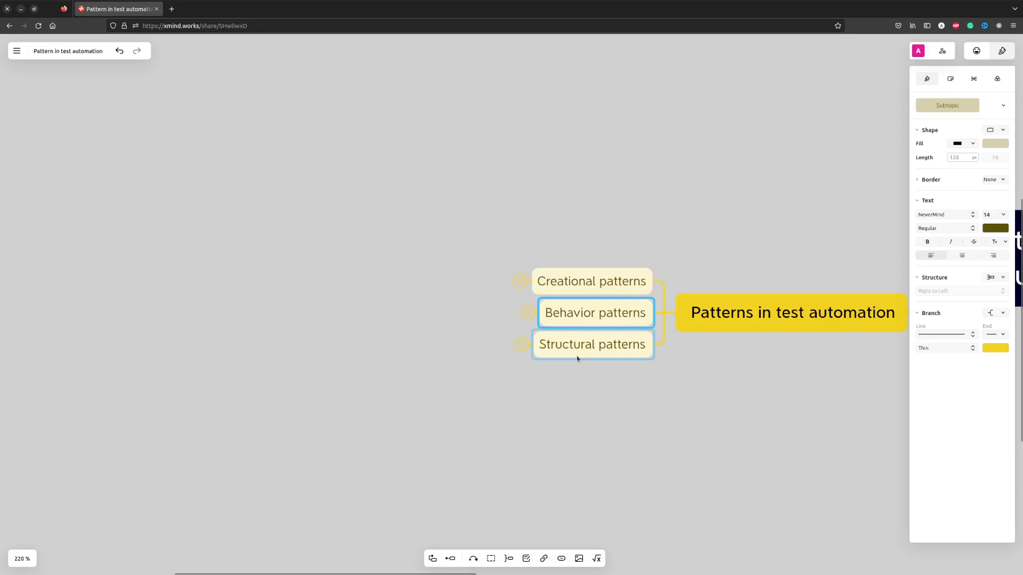
# - Open Structural patterns and Composite for its details, then fold Composite
pyautogui.click(591, 345)
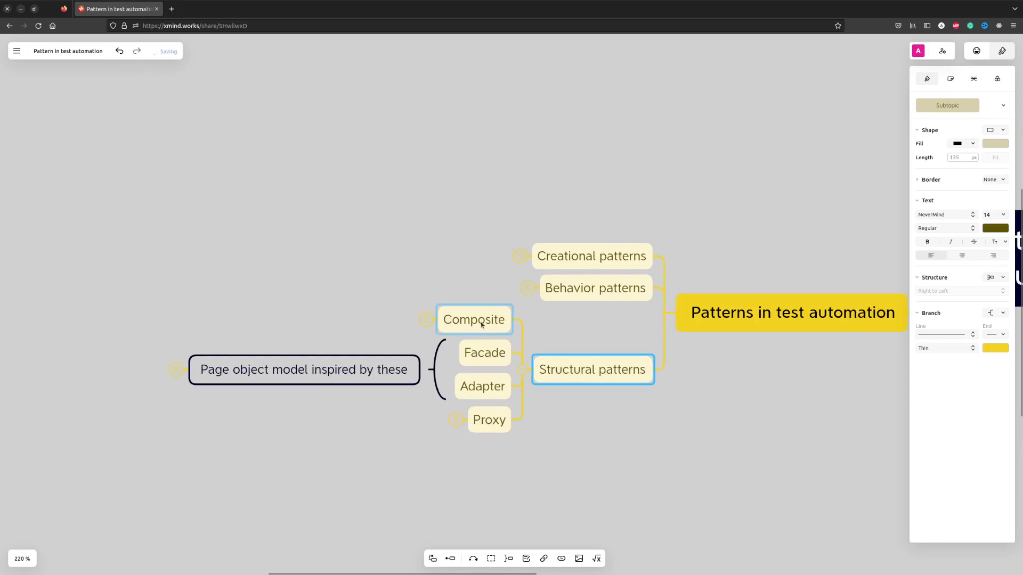
pyautogui.click(474, 319)
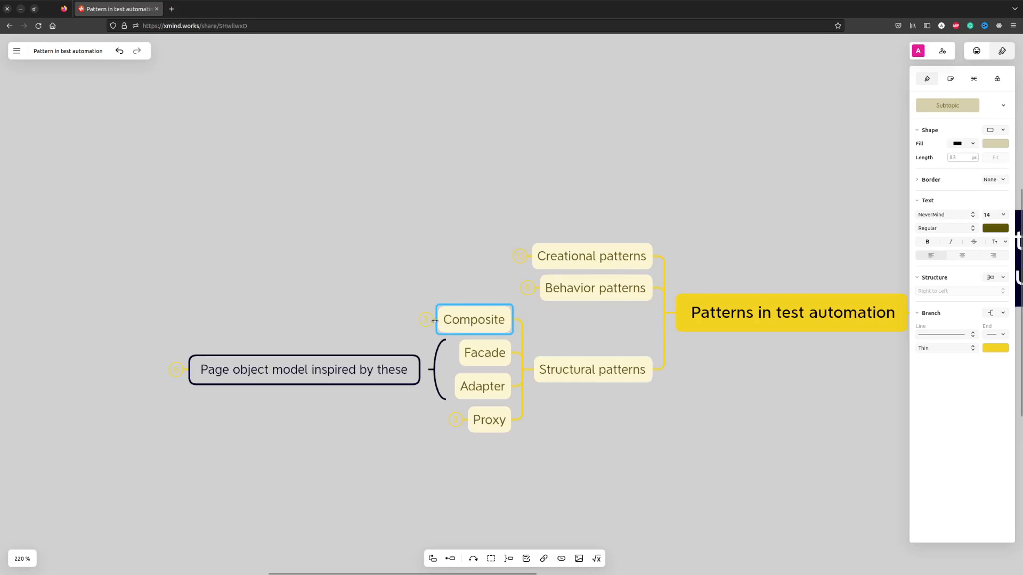
pyautogui.click(427, 319)
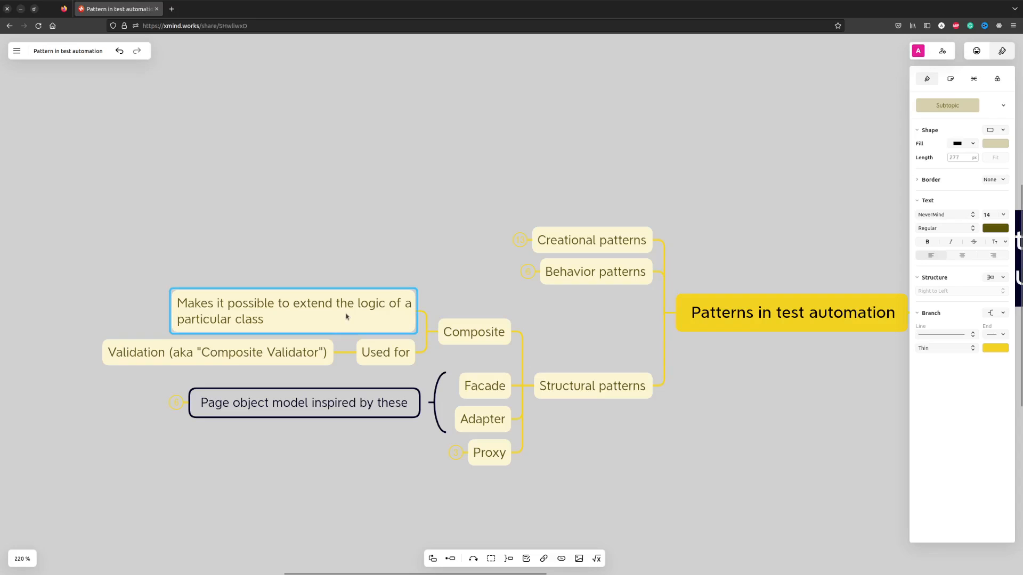
pyautogui.moveTo(311, 336)
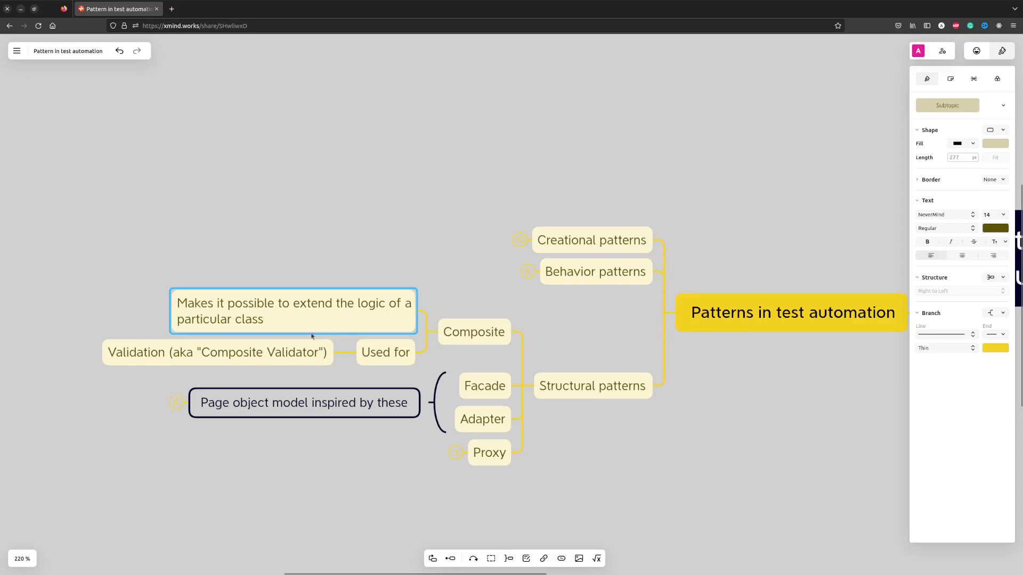
pyautogui.click(217, 352)
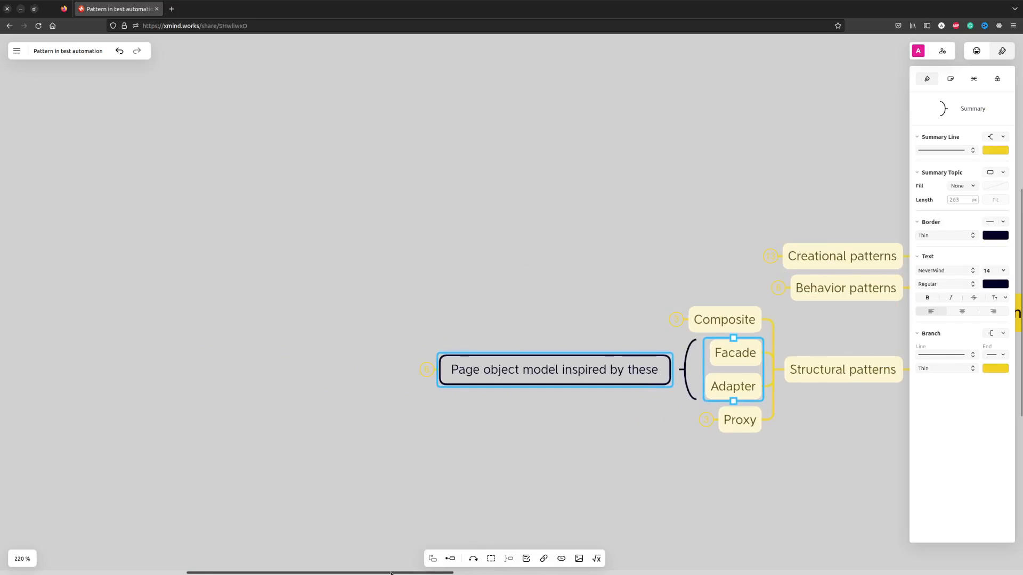
# - Expand the summary's Used for examples, then fold the Page object model summary
pyautogui.scroll(3)
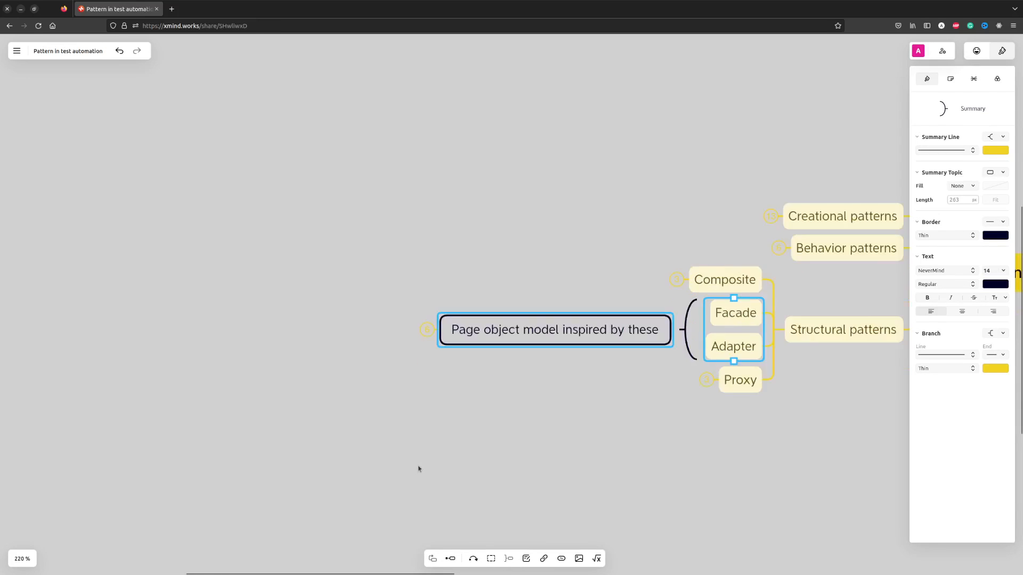
pyautogui.scroll(3)
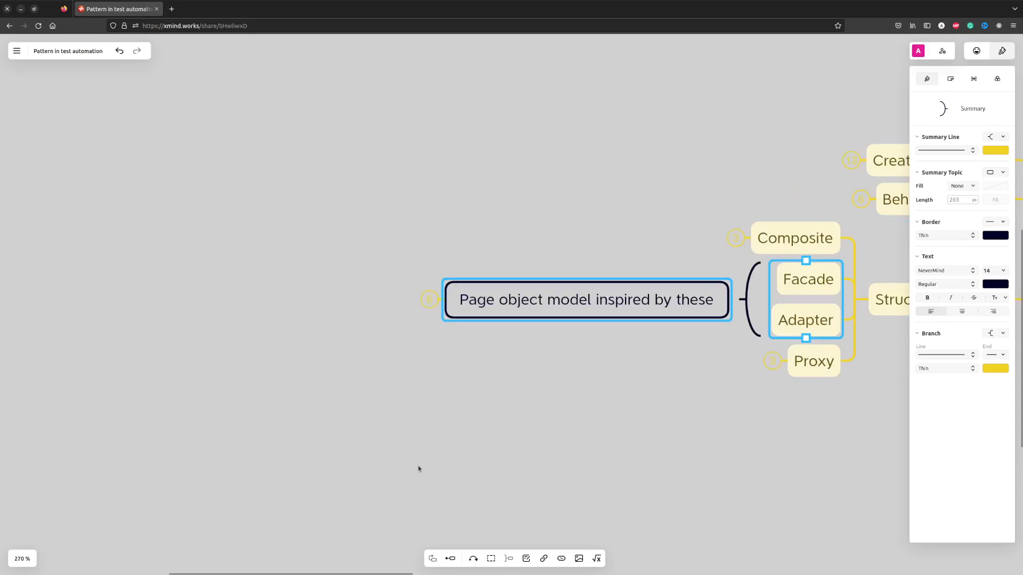
pyautogui.moveTo(406, 454)
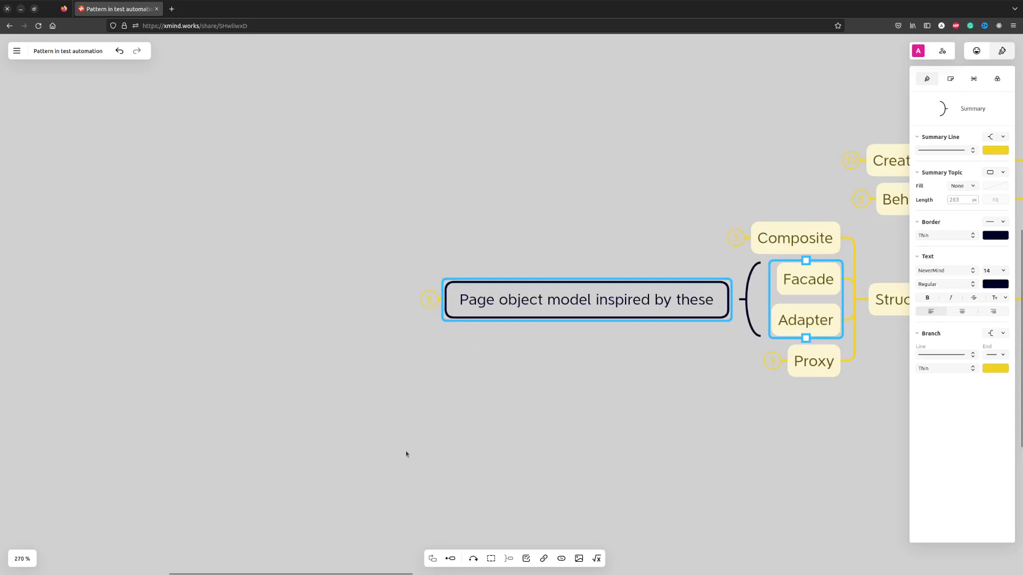
pyautogui.moveTo(428, 299)
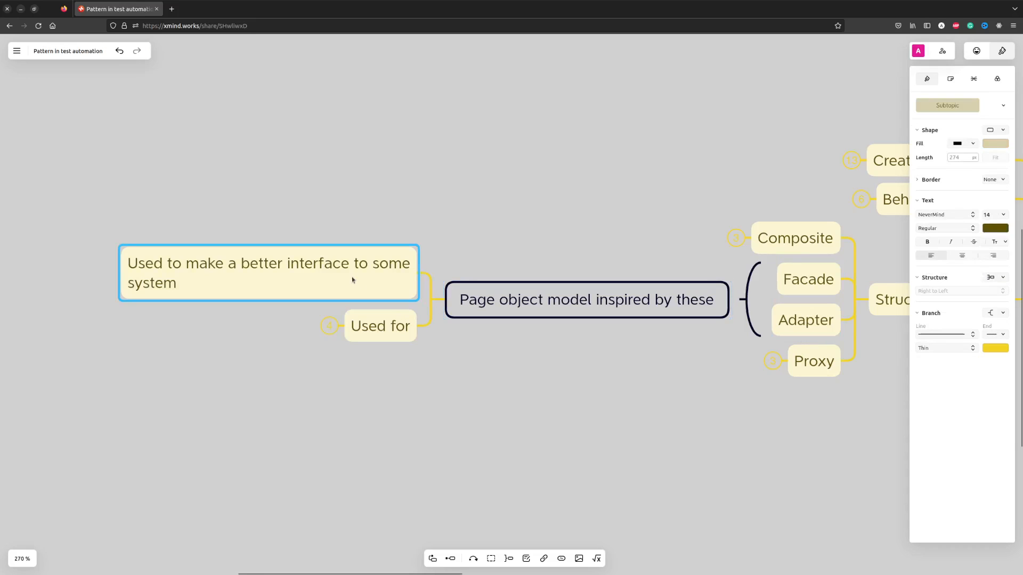
pyautogui.click(380, 326)
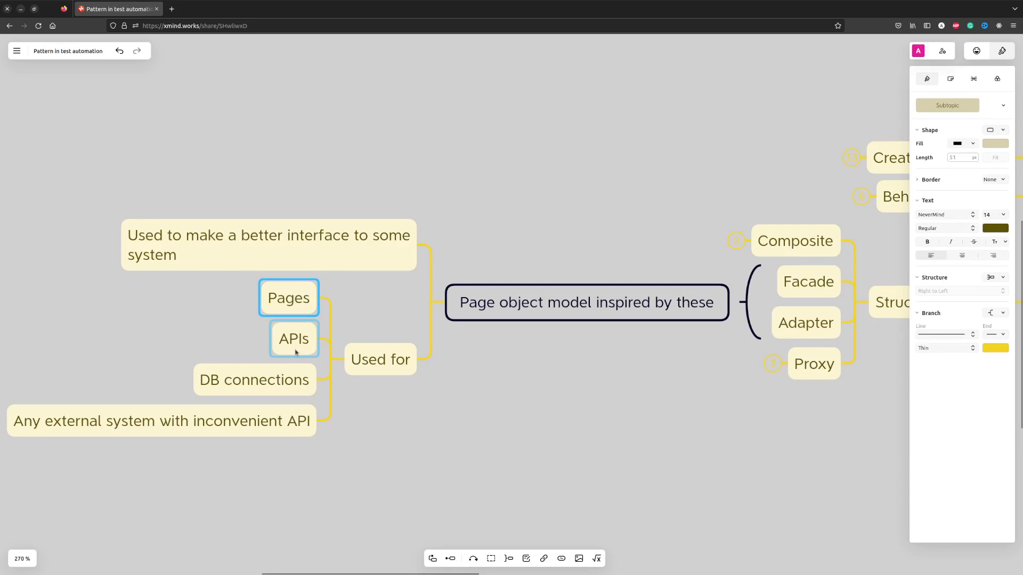
pyautogui.click(255, 379)
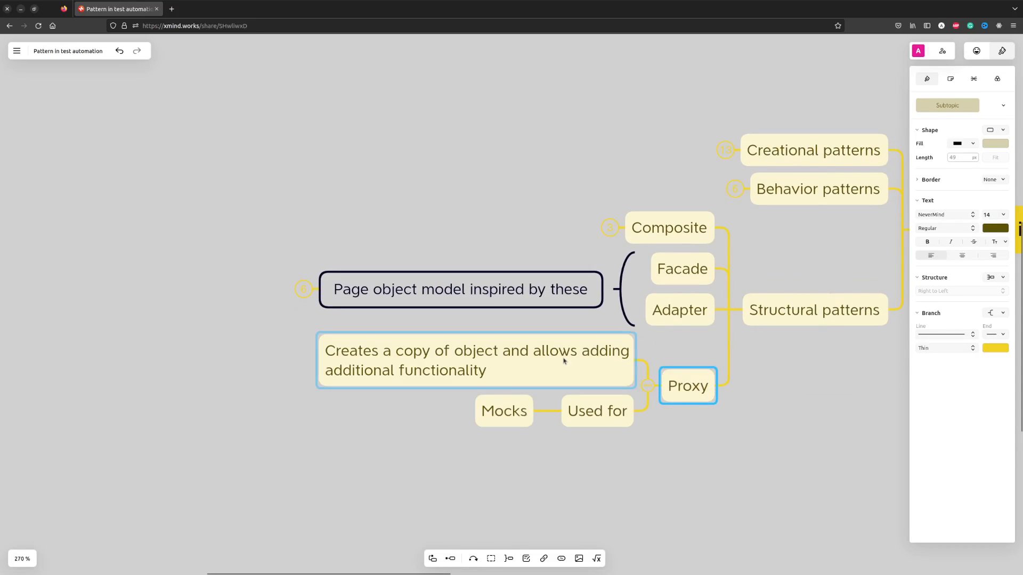
# - Select Proxy's copy-and-extend description and the Mocks example under Used for
pyautogui.click(475, 360)
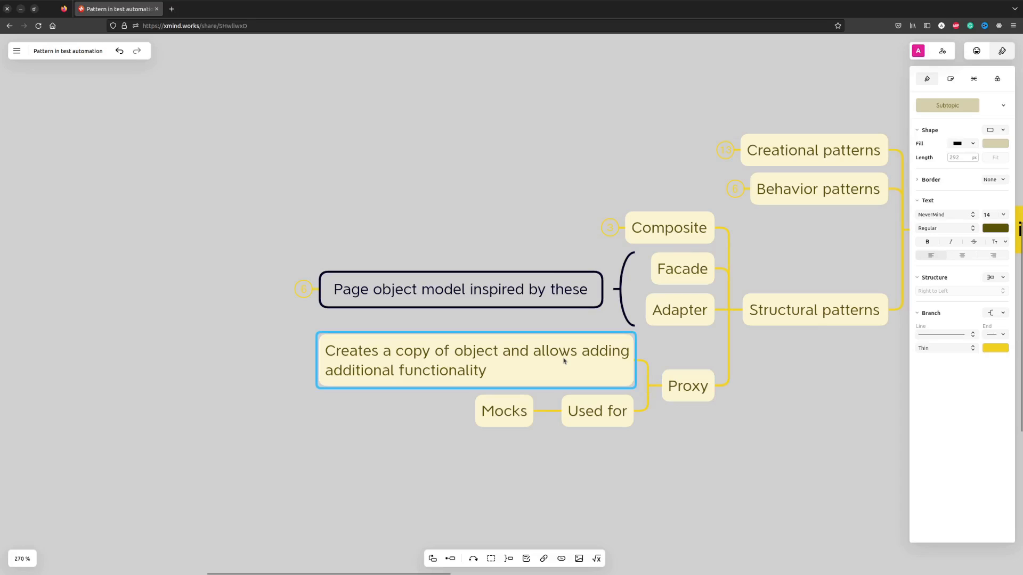
pyautogui.click(503, 410)
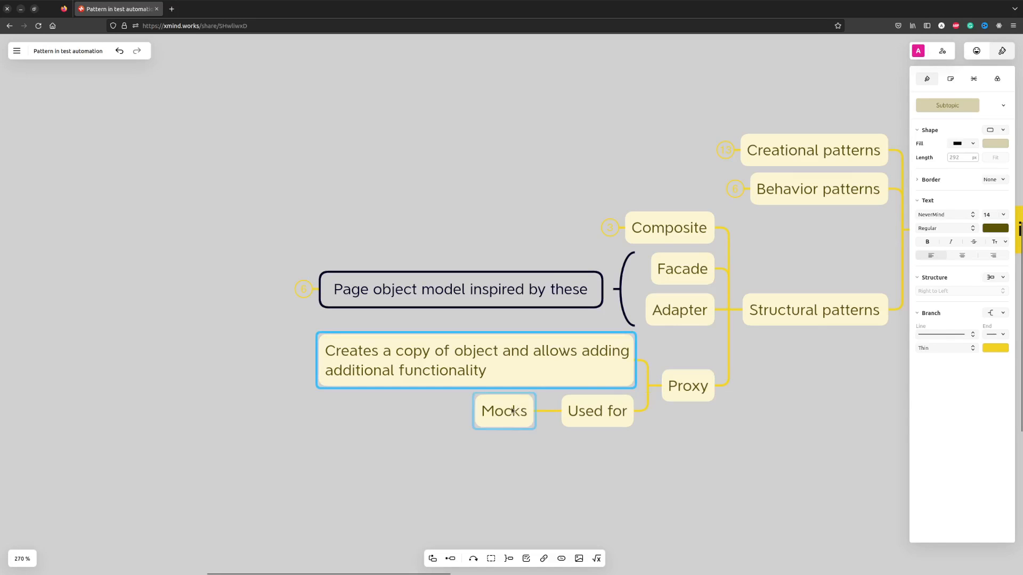
pyautogui.click(503, 411)
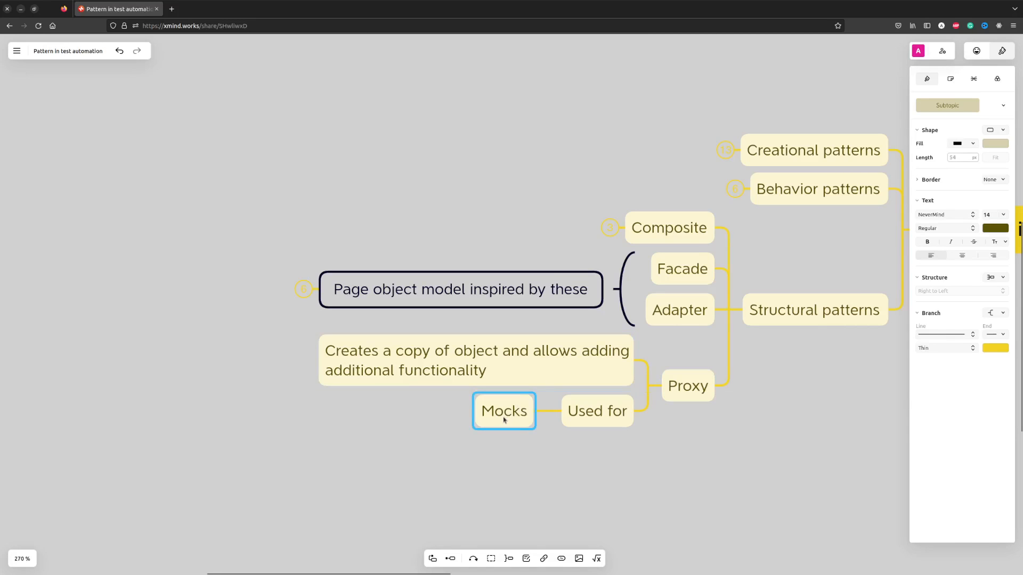